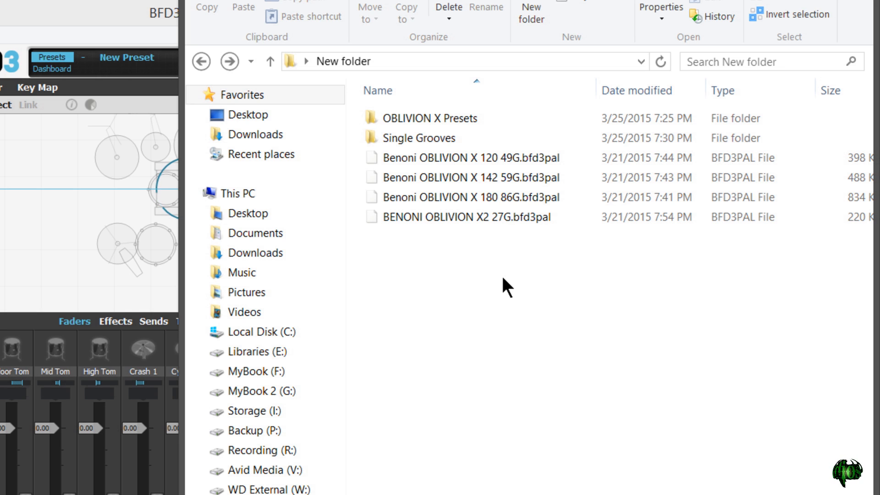
{"action": "mouse_move", "coordinate": [503, 287]}
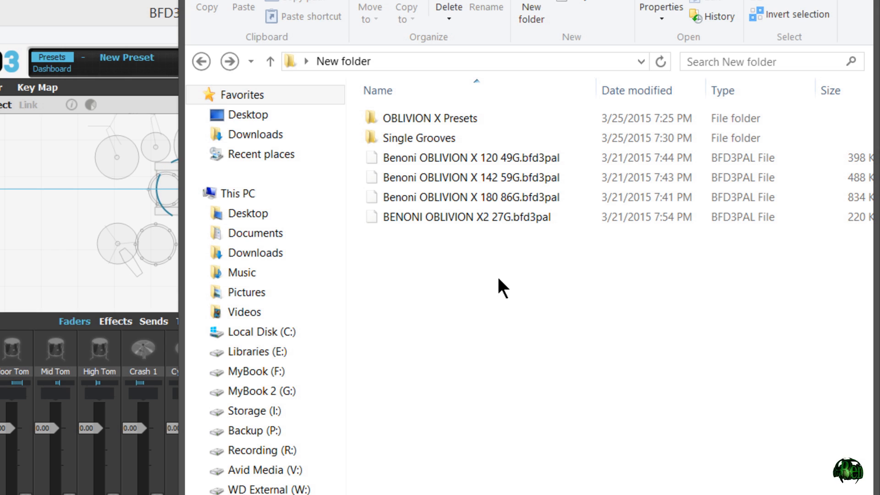
- Browse the OBLIVION X Presets and Single Grooves folders in the download folder
{"action": "left_click", "coordinate": [437, 118]}
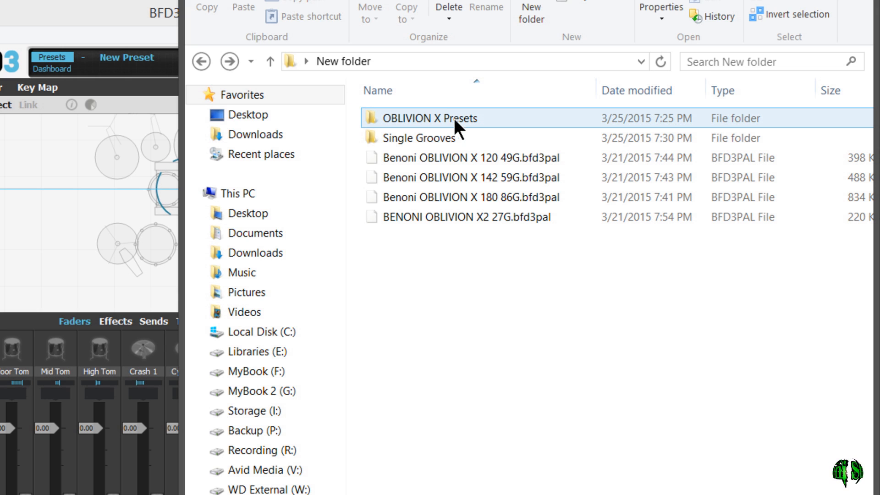
{"action": "double_click", "coordinate": [430, 117]}
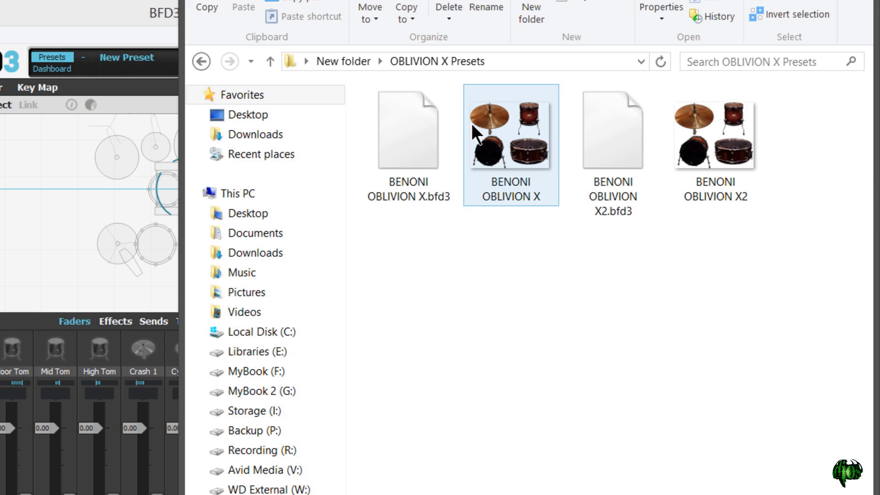
{"action": "left_click", "coordinate": [269, 61]}
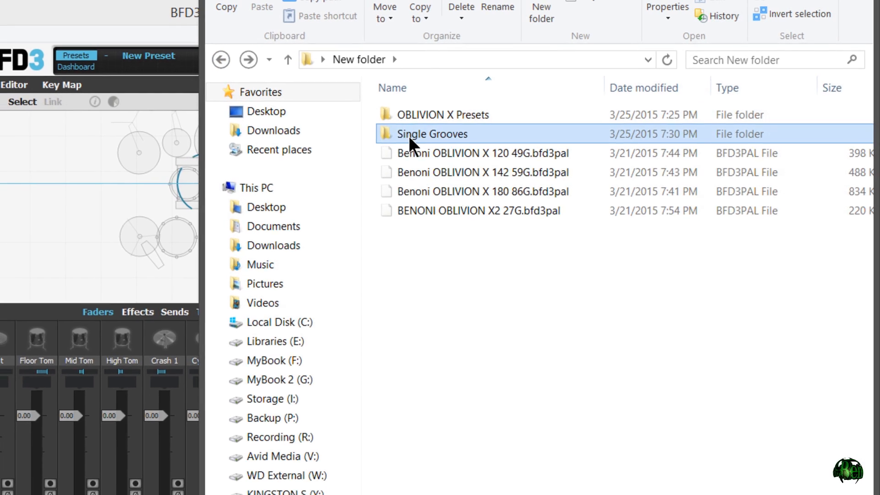
{"action": "double_click", "coordinate": [432, 133]}
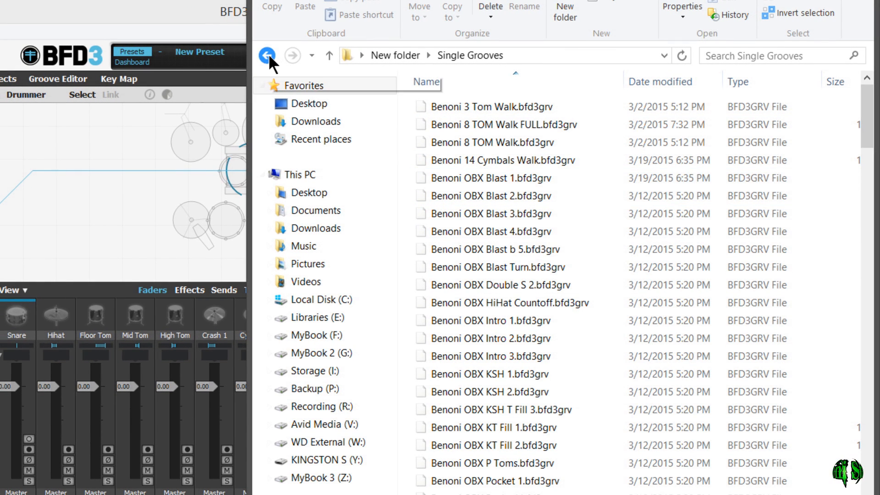
{"action": "left_click", "coordinate": [267, 55]}
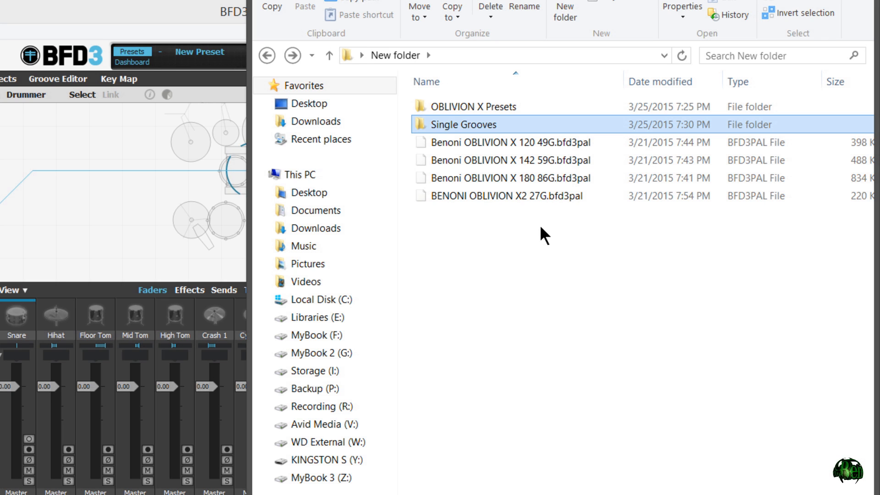
{"action": "mouse_move", "coordinate": [520, 160]}
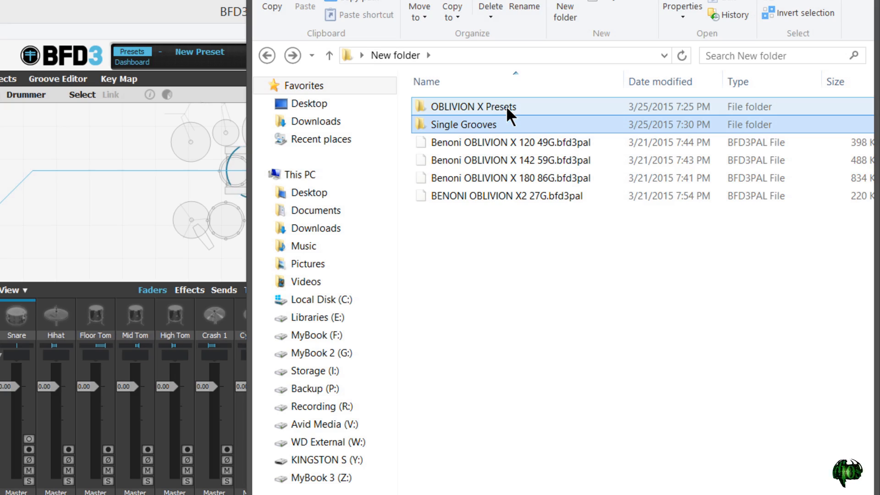
{"action": "double_click", "coordinate": [473, 107]}
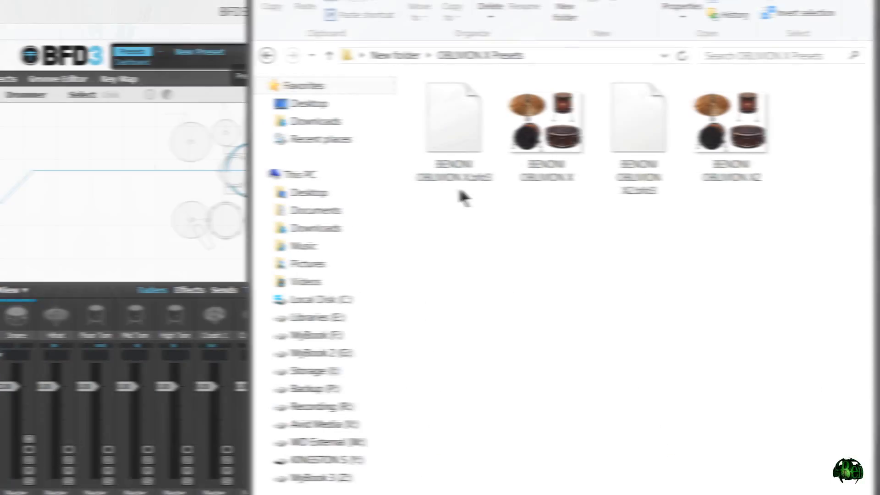
{"action": "left_click", "coordinate": [455, 118]}
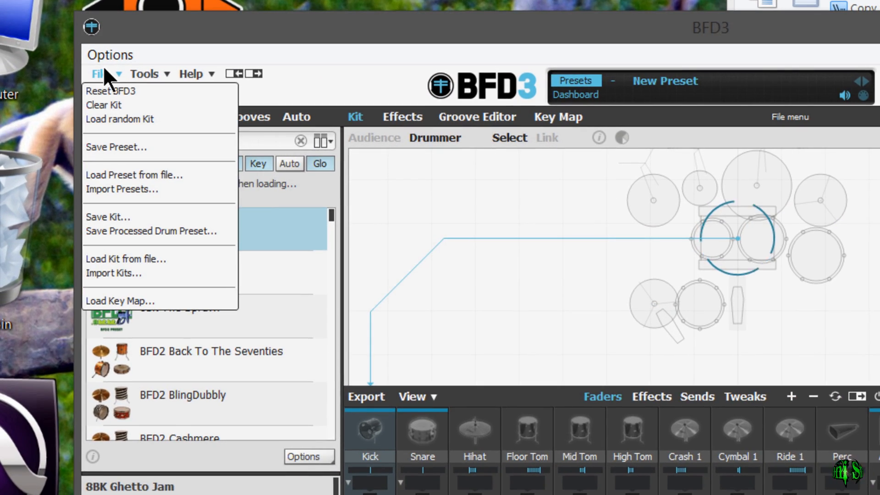
{"action": "mouse_move", "coordinate": [121, 190]}
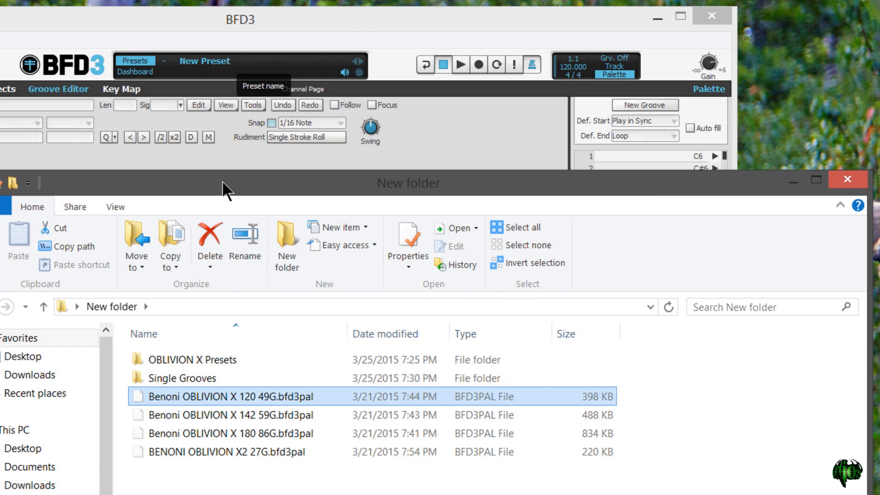
- Check the Import Presets options in BFD3's File menu, then return to the Kit page
{"action": "left_click", "coordinate": [88, 77]}
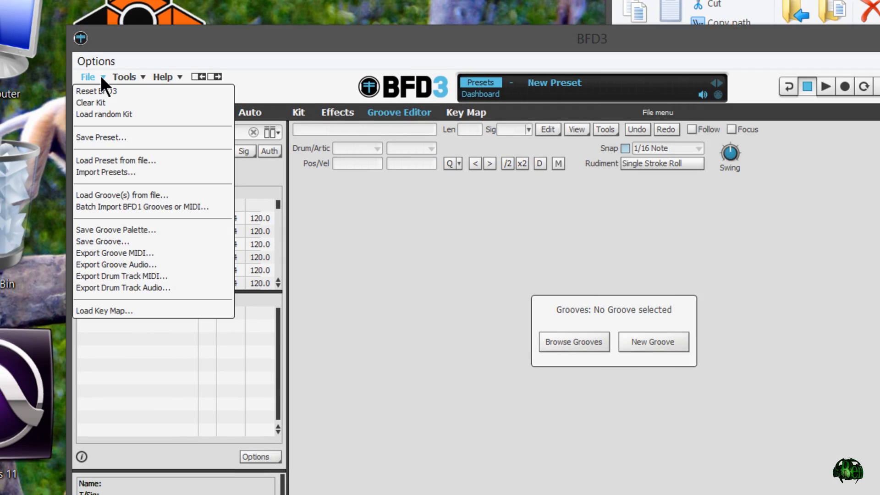
{"action": "mouse_move", "coordinate": [117, 175]}
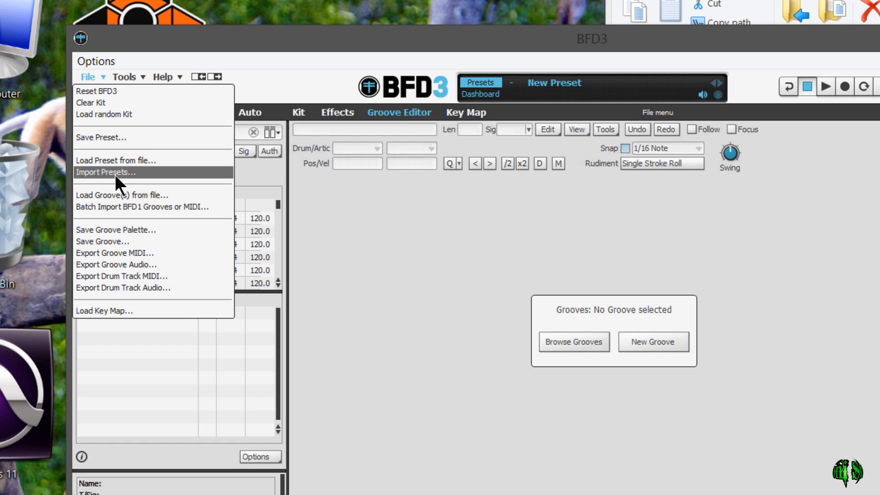
{"action": "mouse_move", "coordinate": [271, 89]}
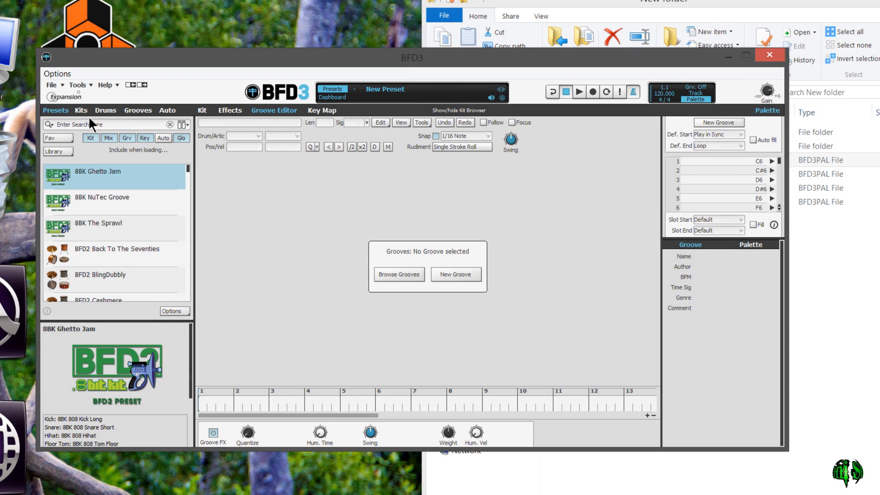
{"action": "left_click", "coordinate": [202, 110]}
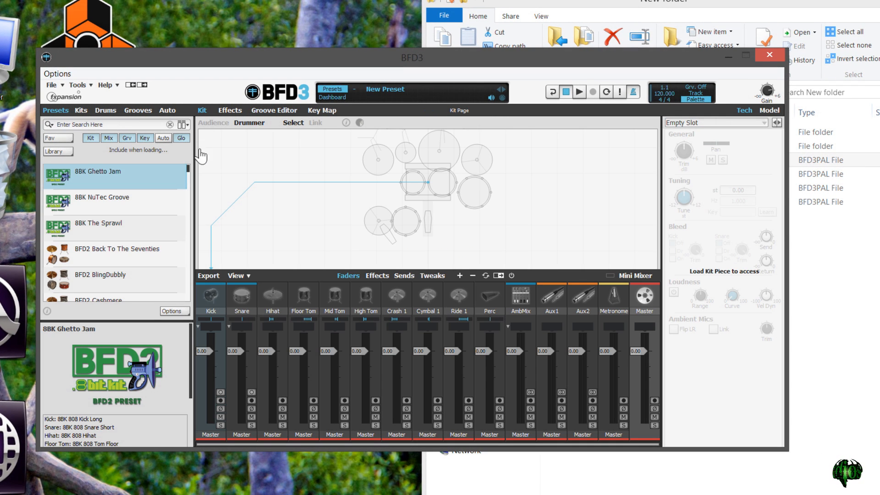
{"action": "mouse_move", "coordinate": [273, 252]}
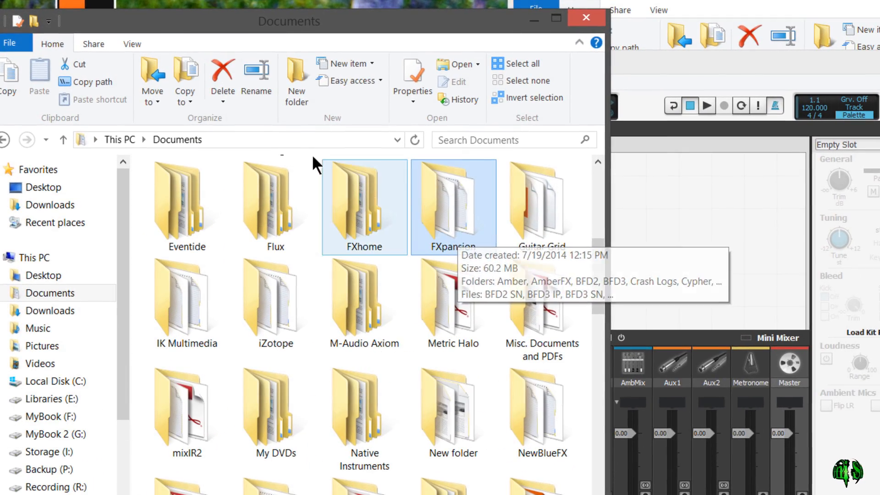
- Go into Documents > FXpansion, where the BFD3 folder sits beside OBLIVION X Presets
{"action": "double_click", "coordinate": [453, 206]}
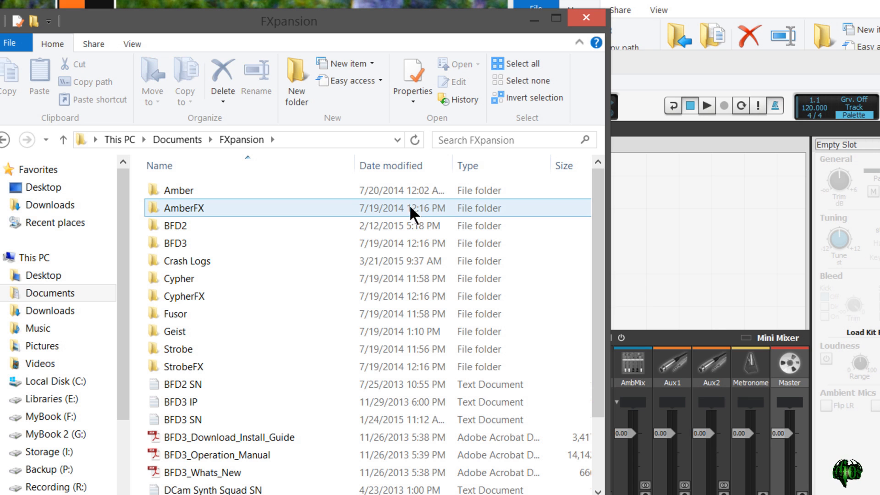
{"action": "double_click", "coordinate": [185, 208]}
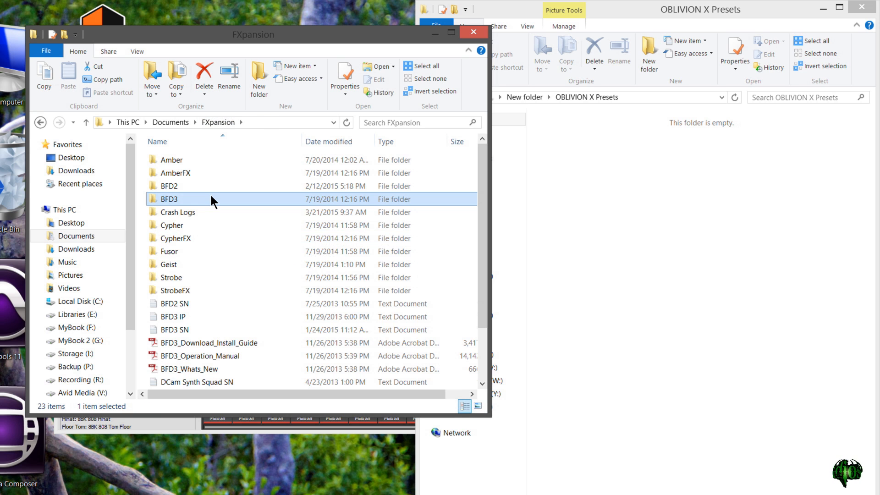
- Paste the four Oblivion X .bfd3pal palette files into BFD3 > Grooves
{"action": "double_click", "coordinate": [169, 199]}
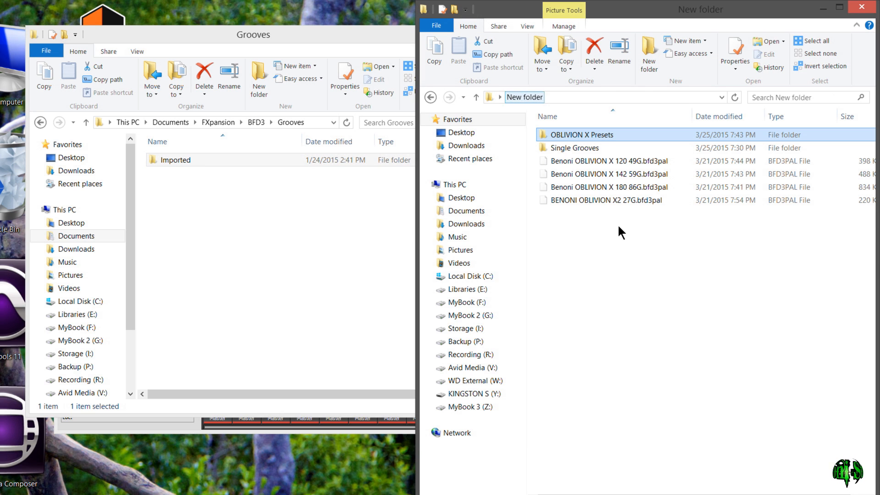
{"action": "left_click", "coordinate": [571, 223]}
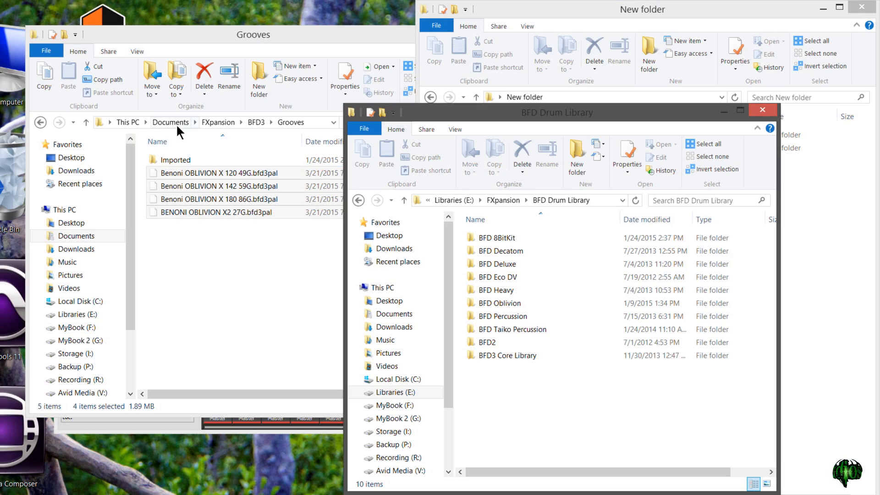
{"action": "mouse_move", "coordinate": [247, 286]}
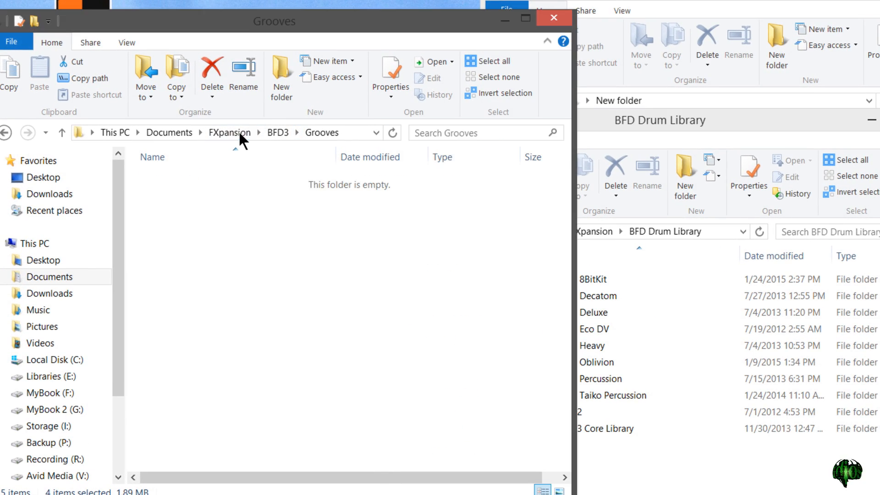
- Navigate from FXpansion through BFD3 into BFD Drum Library > BFD Oblivion
{"action": "left_click", "coordinate": [229, 132]}
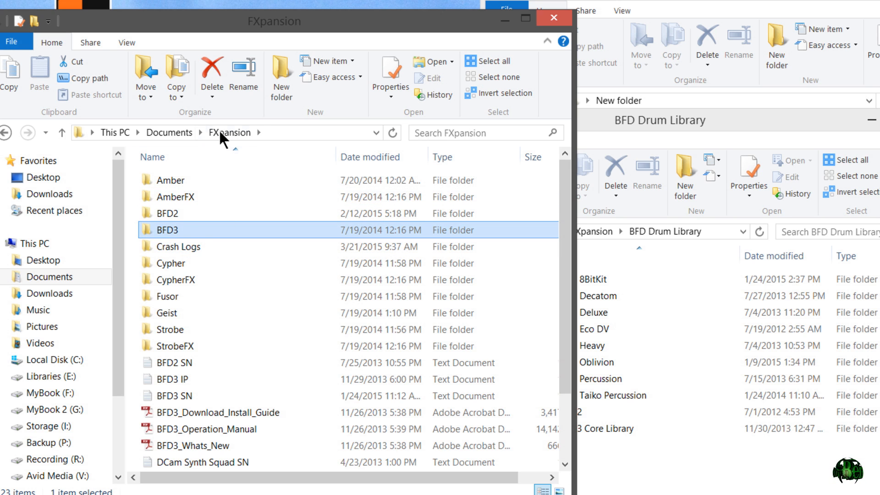
{"action": "mouse_move", "coordinate": [177, 239]}
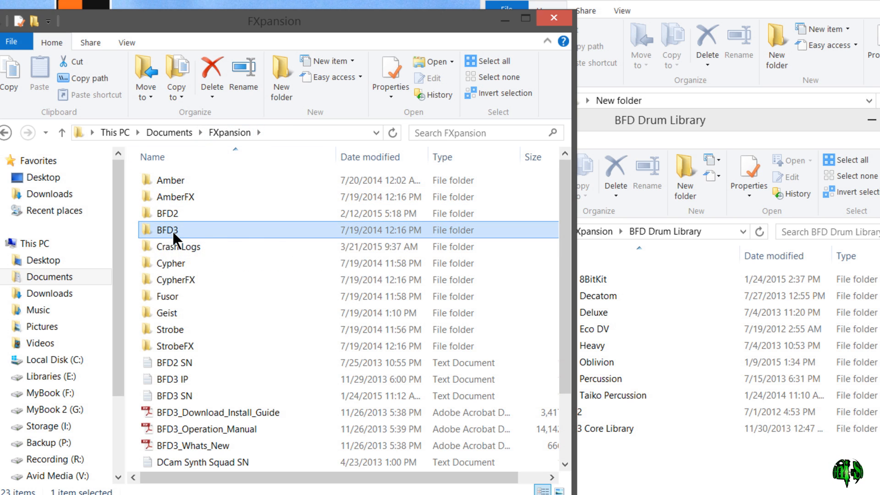
{"action": "double_click", "coordinate": [169, 230]}
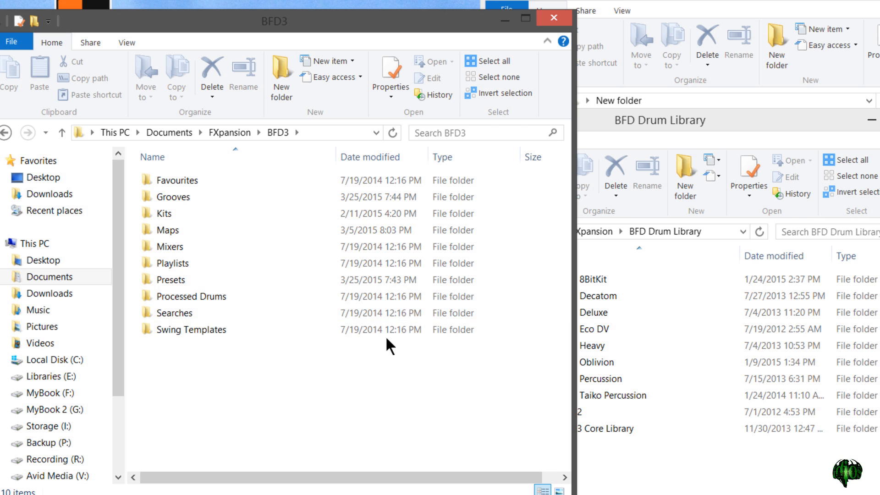
{"action": "mouse_move", "coordinate": [278, 293]}
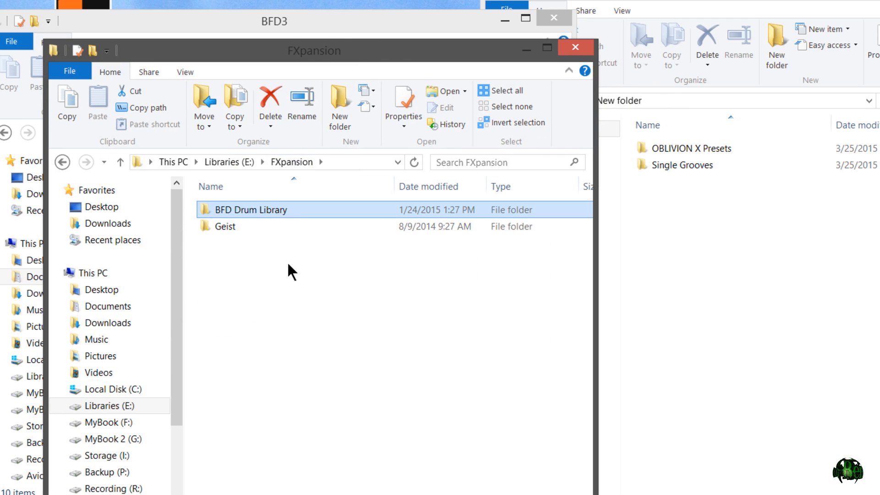
{"action": "mouse_move", "coordinate": [273, 215]}
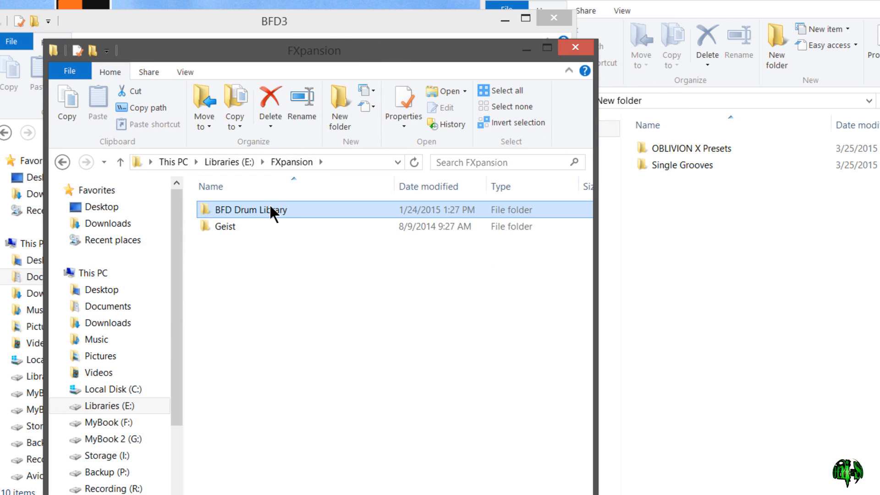
{"action": "double_click", "coordinate": [250, 209]}
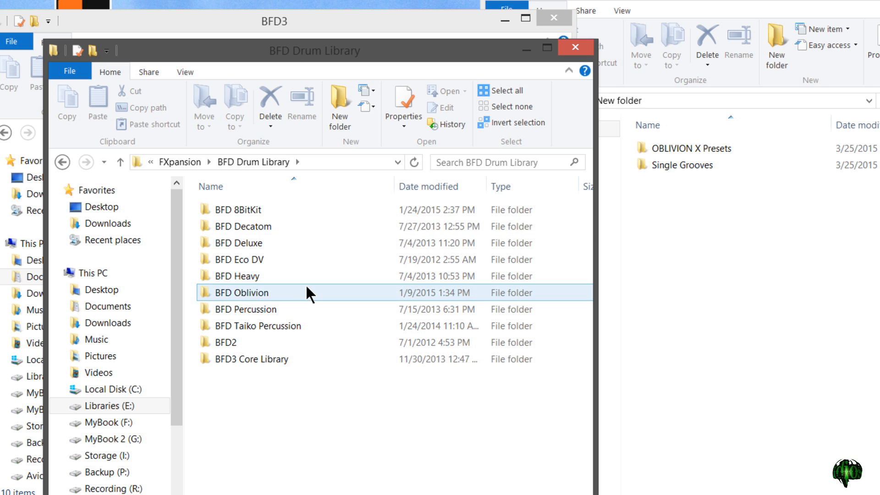
{"action": "double_click", "coordinate": [242, 293]}
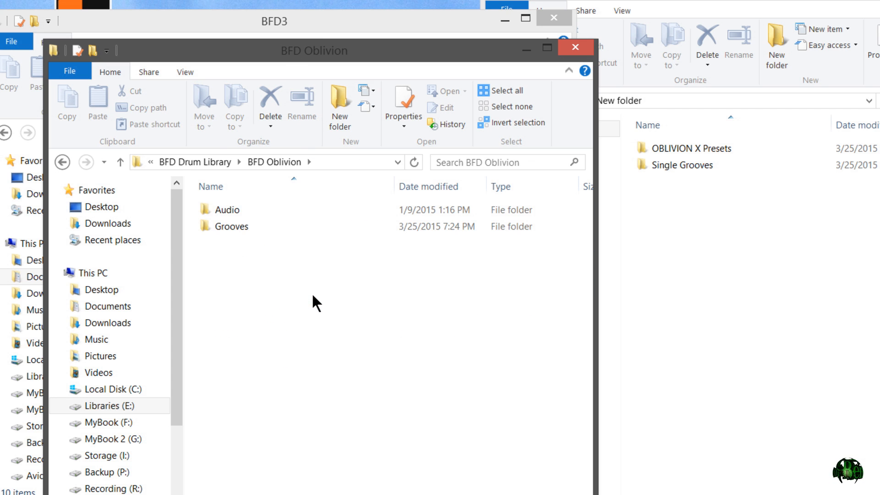
{"action": "double_click", "coordinate": [231, 226]}
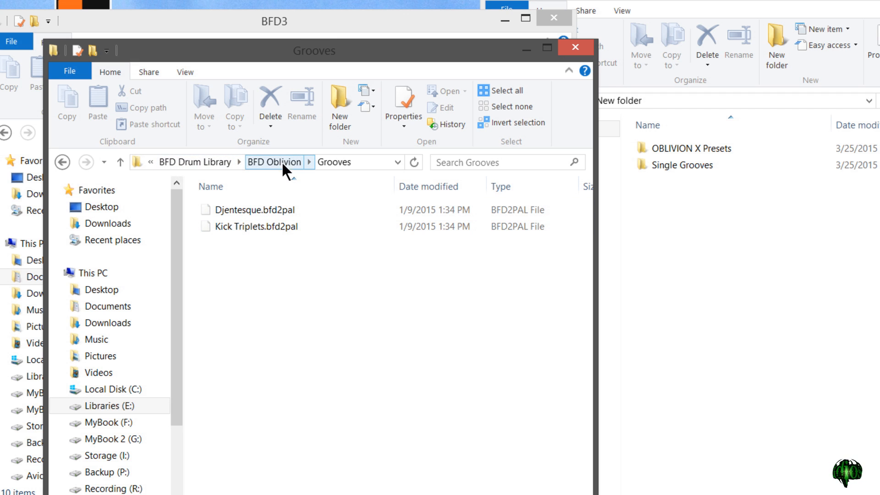
{"action": "mouse_move", "coordinate": [349, 312]}
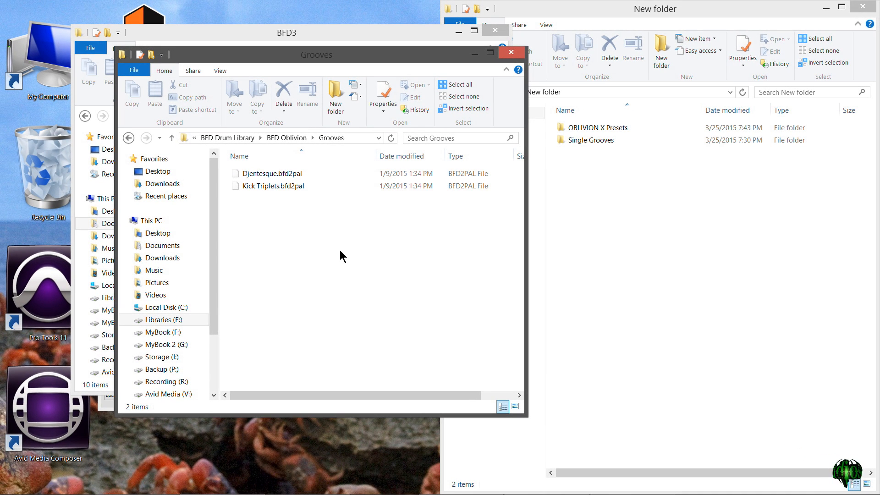
{"action": "mouse_move", "coordinate": [303, 61]}
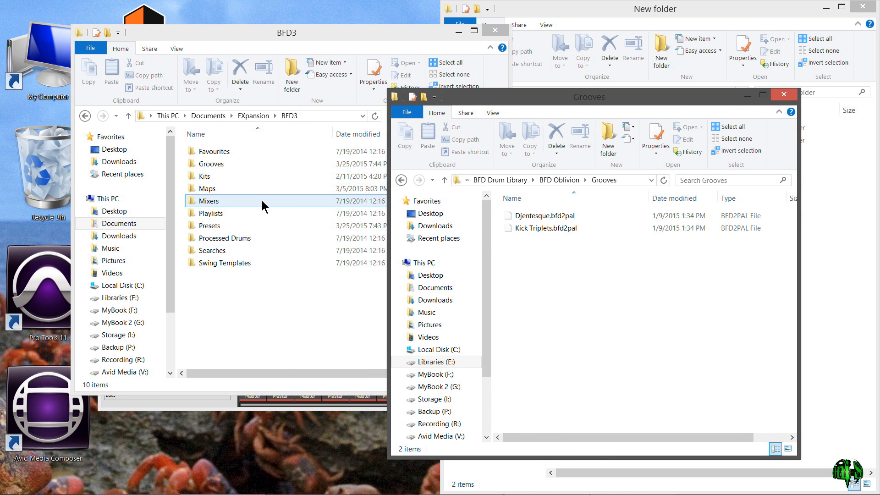
- Close the drum library and BFD3 folder windows and bring BFD3's Tools menu up
{"action": "left_click", "coordinate": [561, 228]}
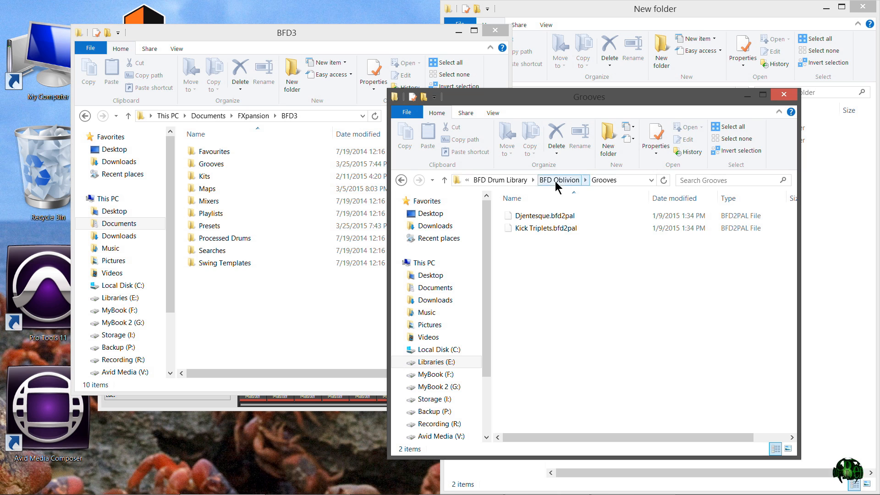
{"action": "left_click", "coordinate": [504, 180]}
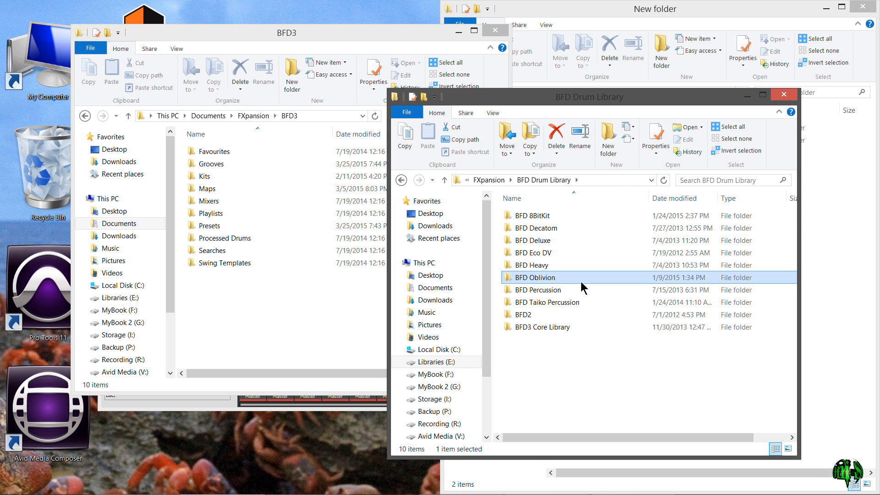
{"action": "mouse_move", "coordinate": [785, 98]}
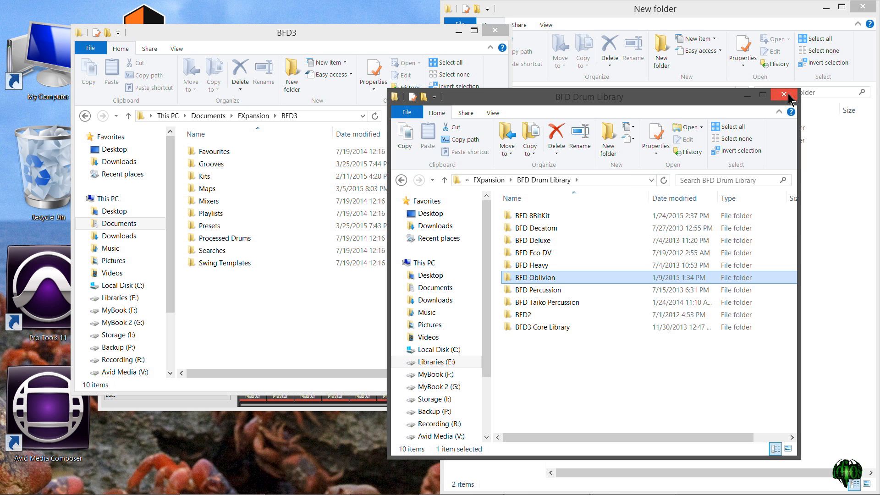
{"action": "left_click", "coordinate": [784, 96]}
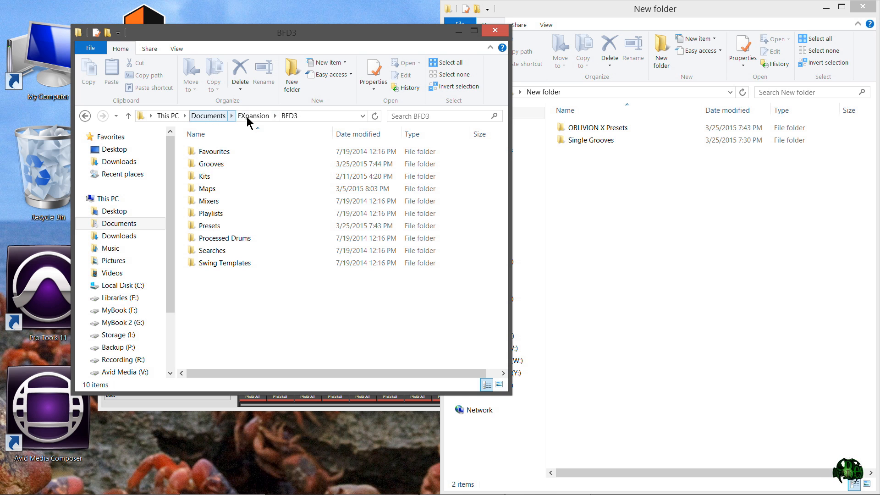
{"action": "double_click", "coordinate": [212, 163]}
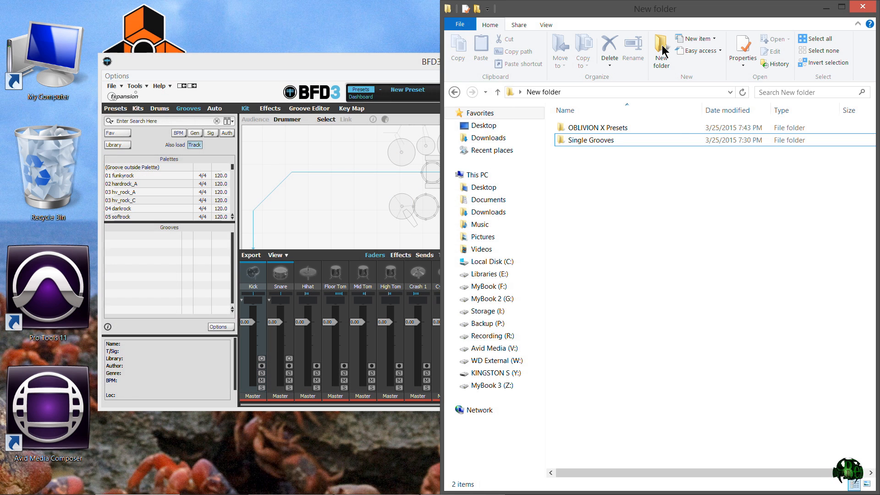
{"action": "left_click", "coordinate": [135, 85]}
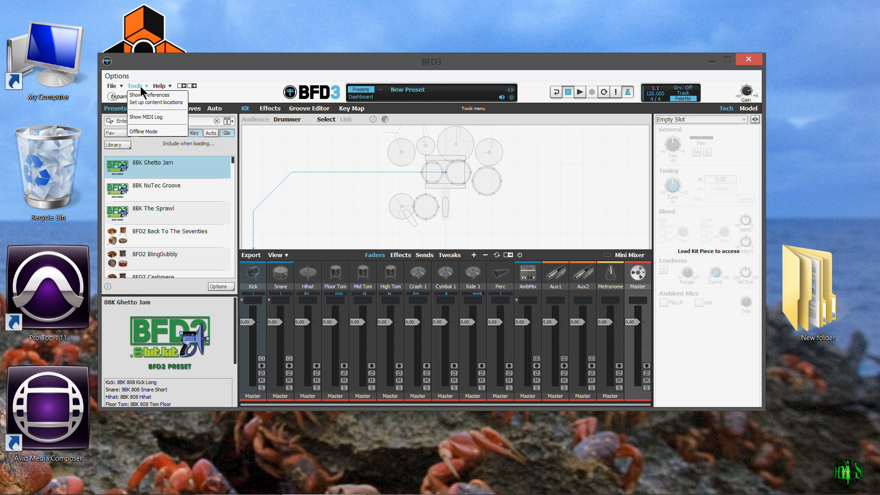
- Reopen Tools > Set up content locations and run Rescan All Content Paths to completion
{"action": "left_click", "coordinate": [156, 102]}
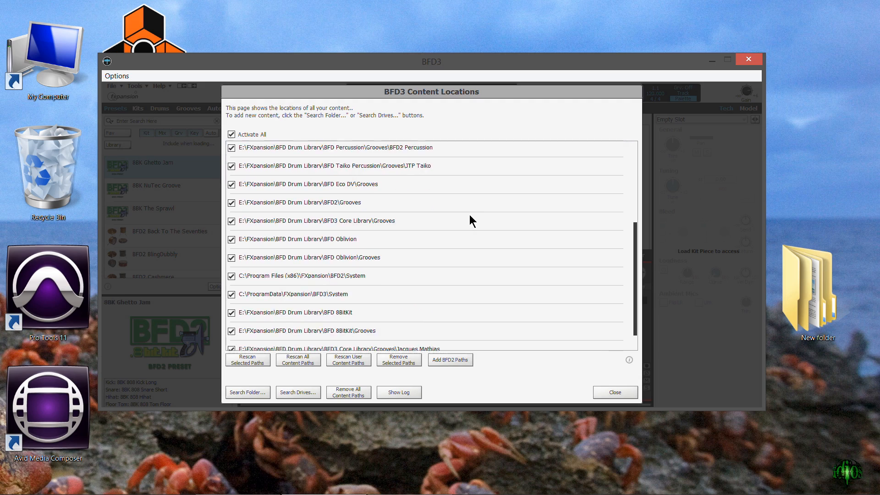
{"action": "left_click", "coordinate": [613, 392]}
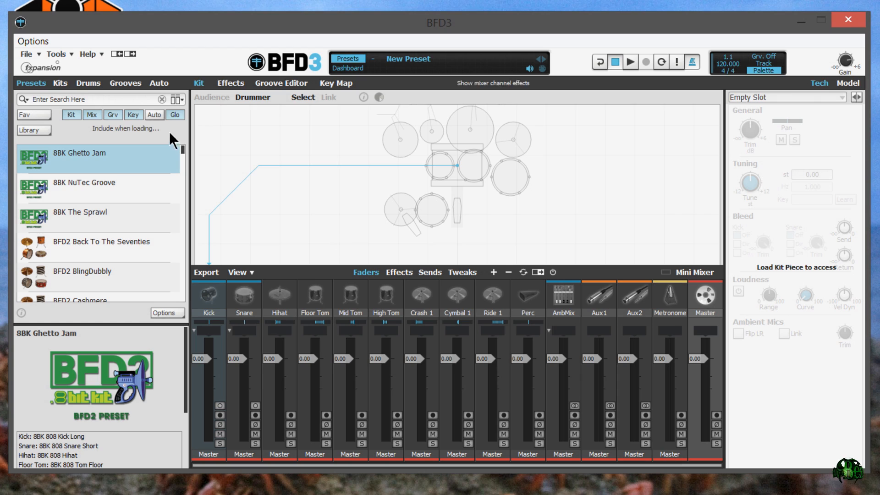
{"action": "left_click", "coordinate": [56, 54]}
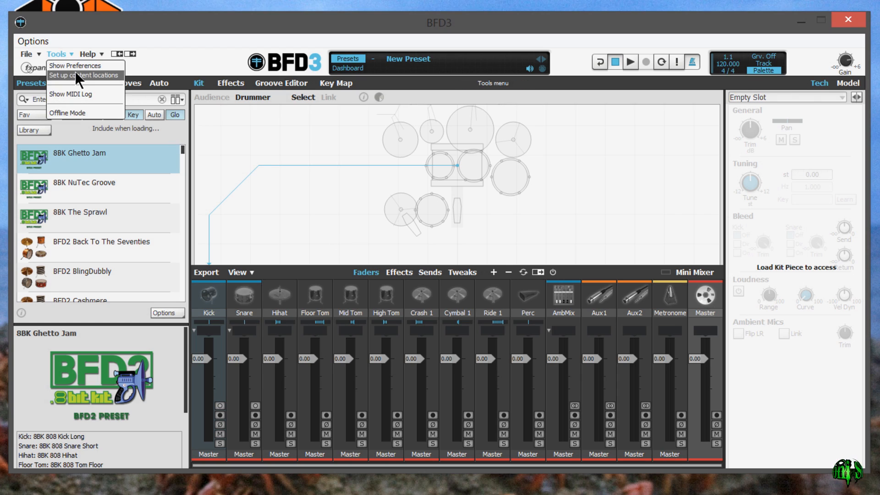
{"action": "left_click", "coordinate": [80, 75]}
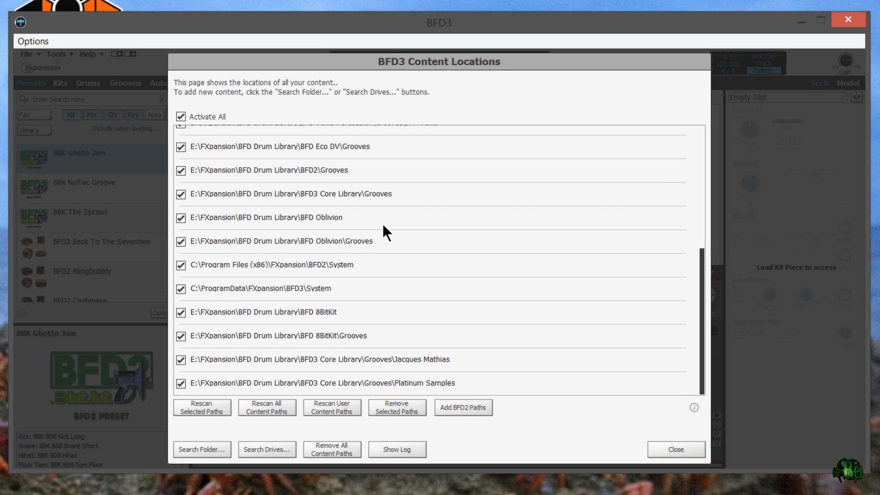
{"action": "scroll", "scroll_direction": "up", "scroll_amount": 3}
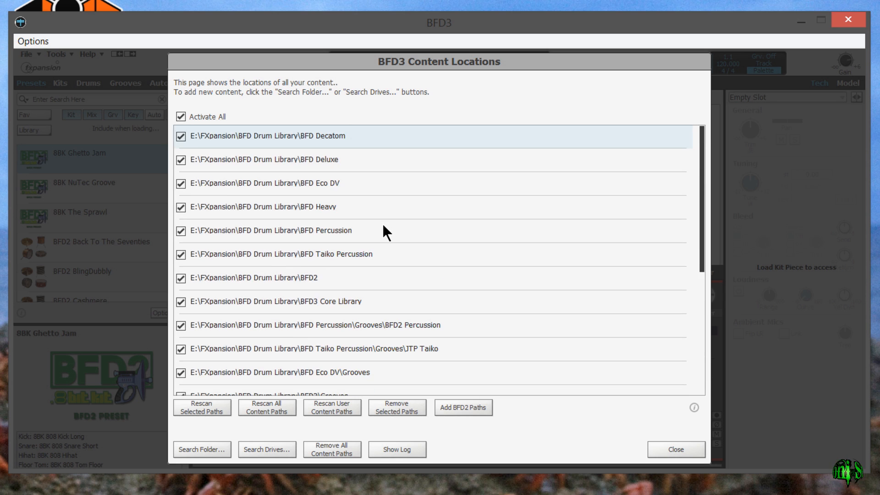
{"action": "mouse_move", "coordinate": [356, 253]}
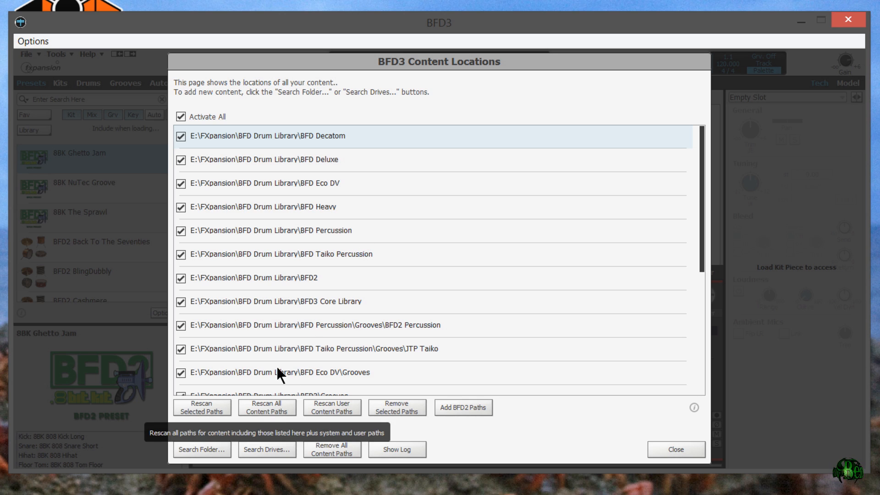
{"action": "scroll", "scroll_direction": "down", "scroll_amount": 3}
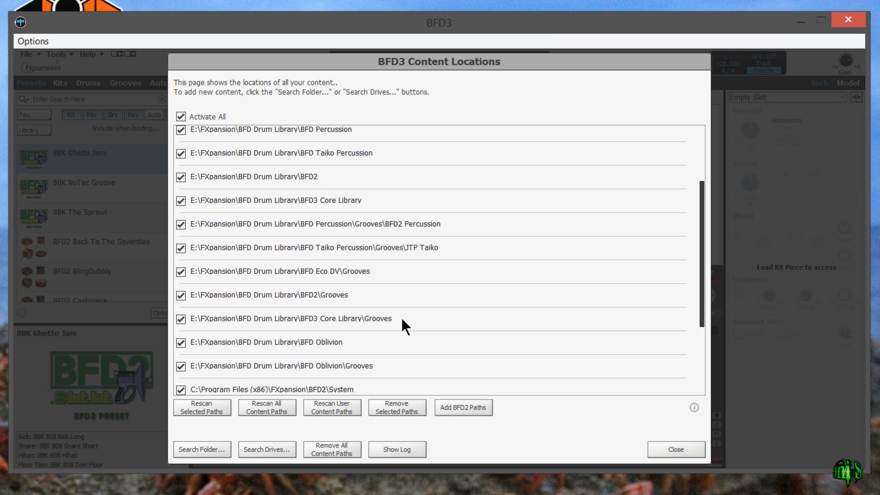
{"action": "scroll", "scroll_direction": "down", "scroll_amount": 3}
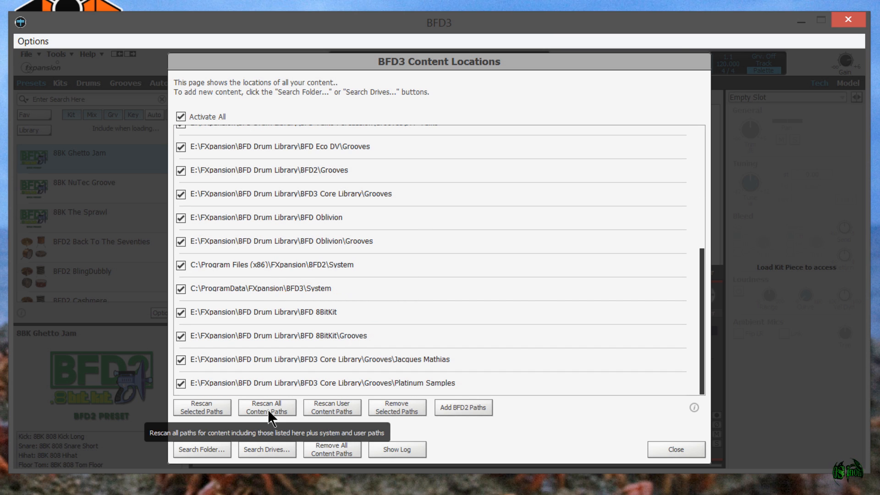
{"action": "left_click", "coordinate": [267, 408]}
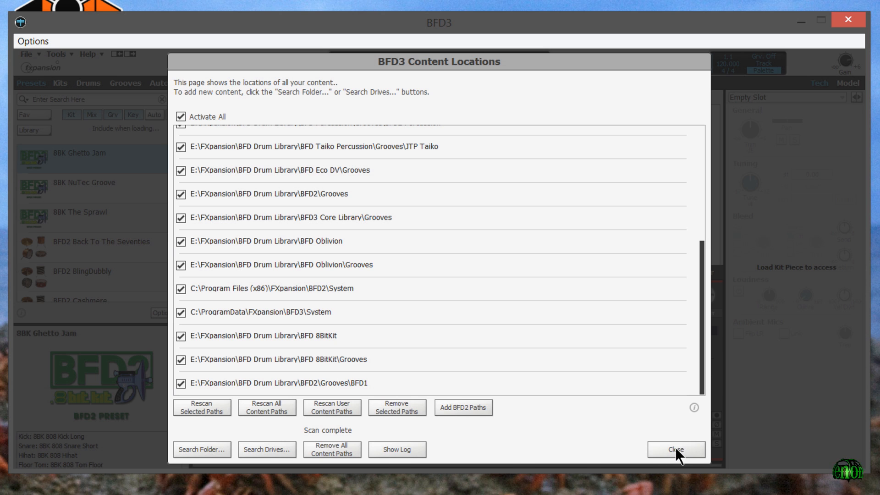
- Close Content Locations, select the BENONI OBLIVION X2 preset, and show the groove authors
{"action": "left_click", "coordinate": [676, 449]}
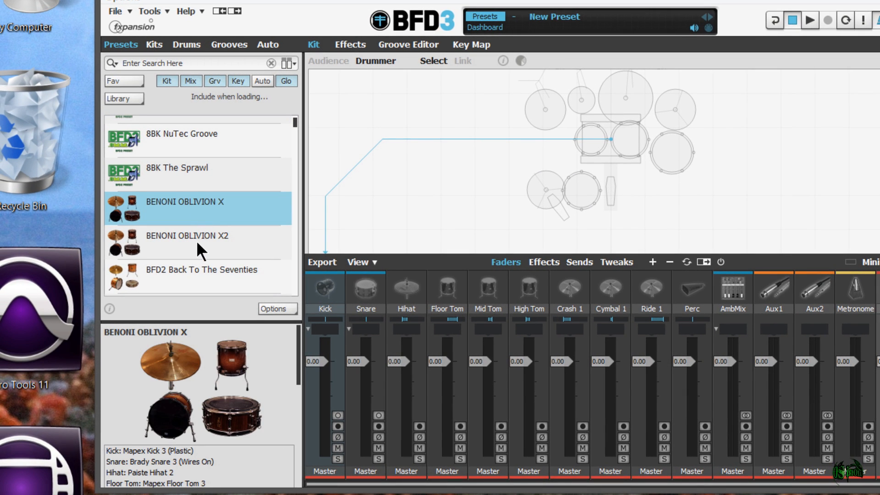
{"action": "left_click", "coordinate": [187, 235]}
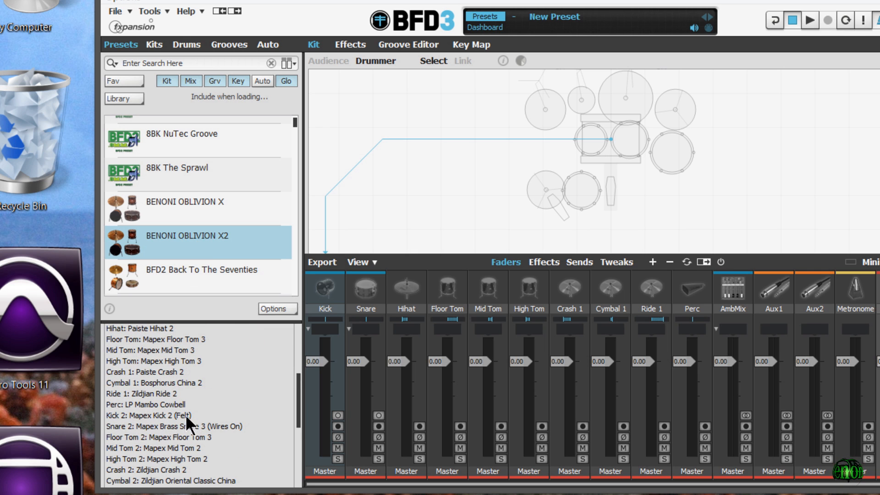
{"action": "left_click", "coordinate": [228, 45]}
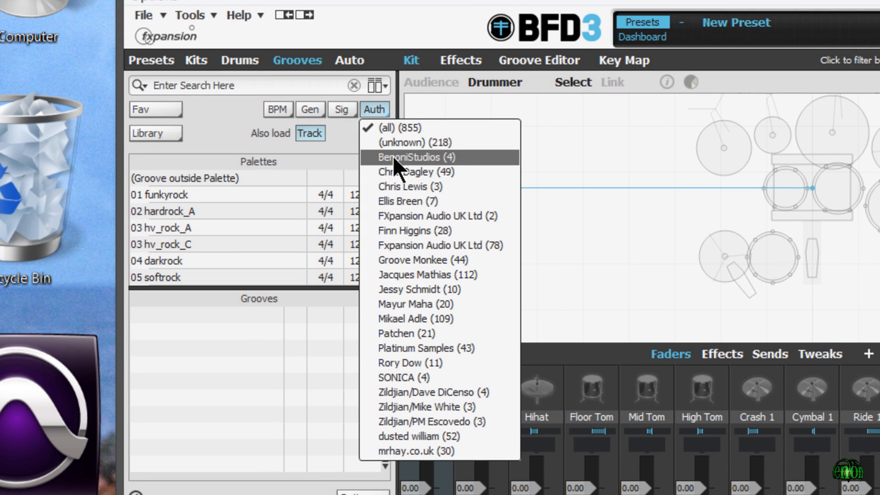
{"action": "mouse_move", "coordinate": [446, 177]}
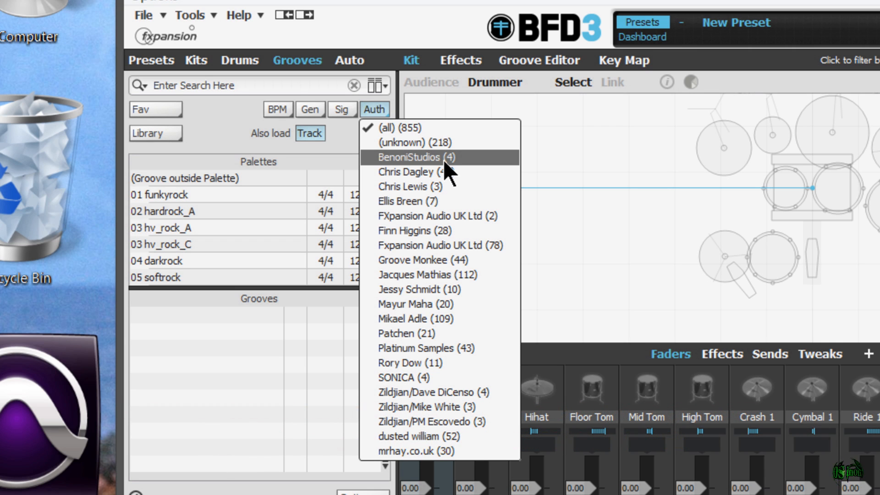
{"action": "mouse_move", "coordinate": [443, 147]}
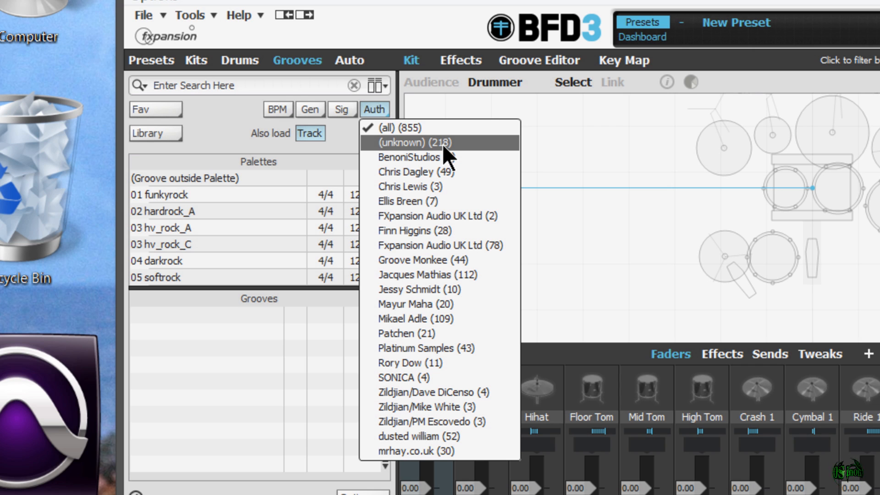
- Filter grooves to BenoniStudios and open the 142 BPM and X2 Oblivion palettes
{"action": "left_click", "coordinate": [410, 156]}
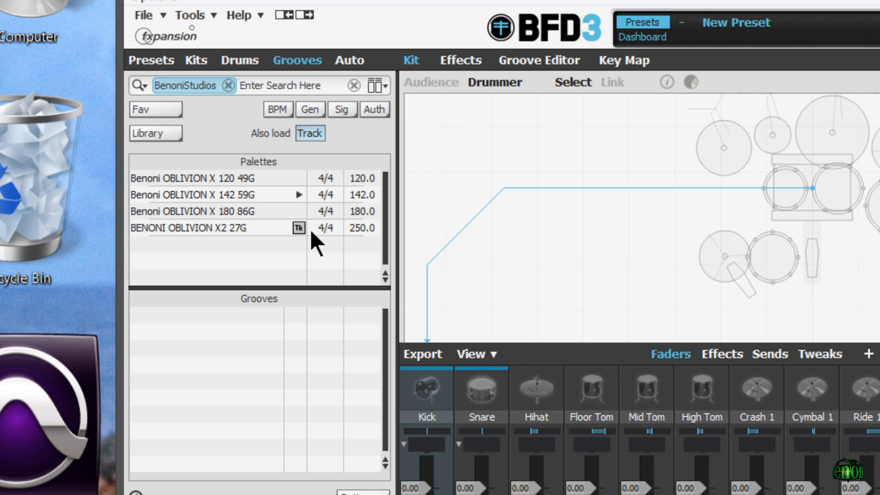
{"action": "mouse_move", "coordinate": [236, 193]}
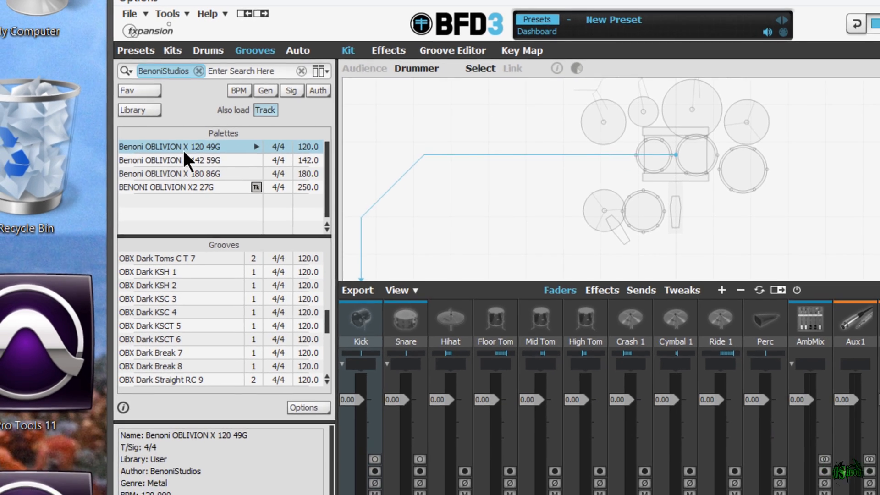
{"action": "left_click", "coordinate": [185, 160]}
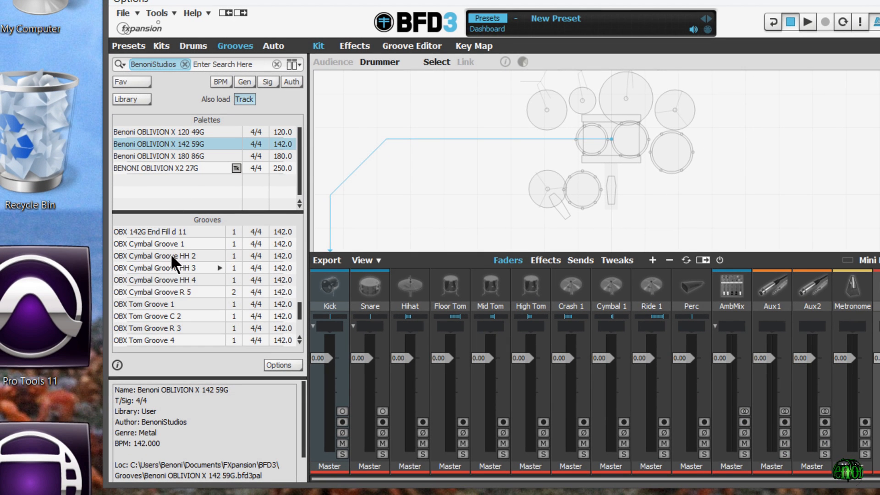
{"action": "left_click", "coordinate": [158, 167]}
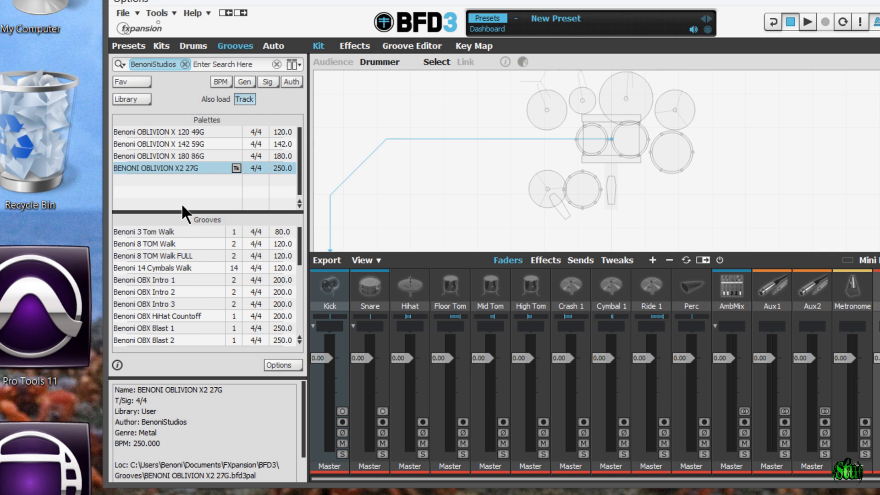
{"action": "mouse_move", "coordinate": [186, 267]}
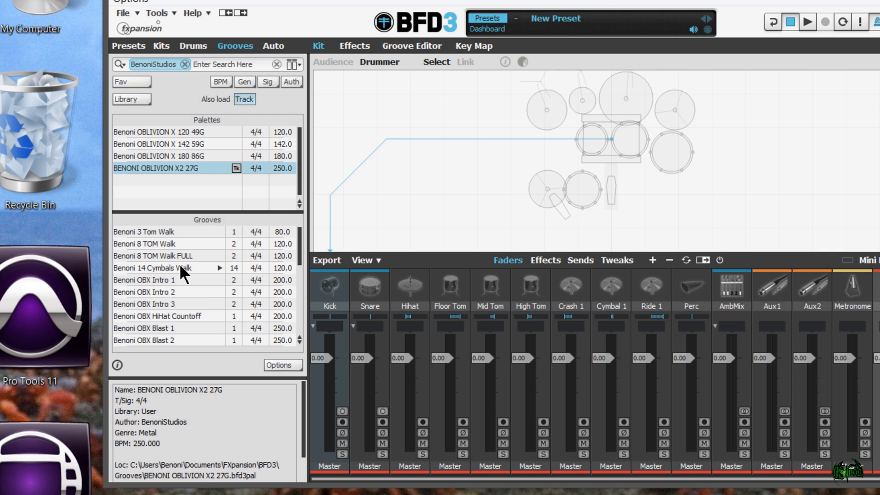